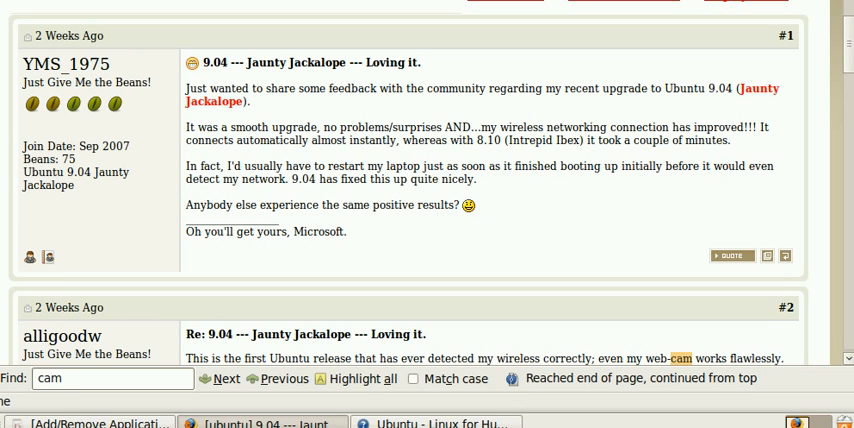
{"action": "mouse_move", "coordinate": [499, 182]}
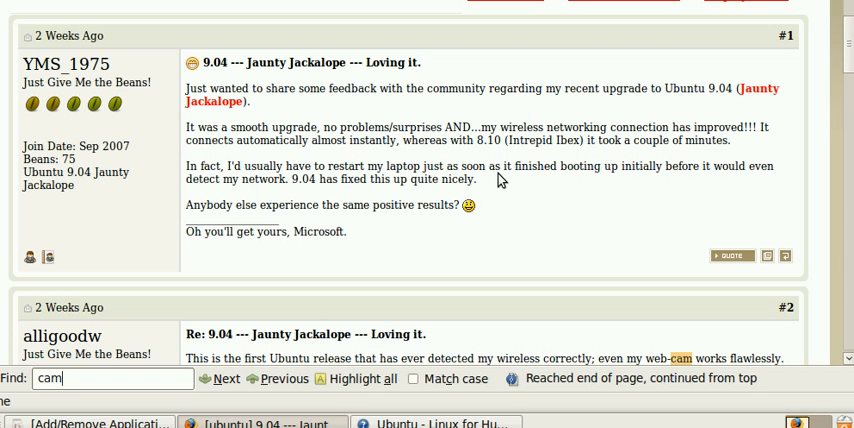
{"action": "mouse_move", "coordinate": [497, 132]}
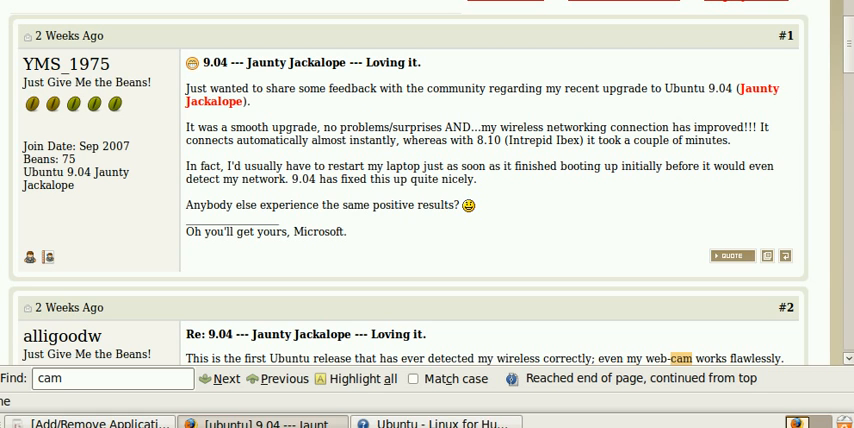
- Search Ubuntu Forums for 'Jaunty Jackalope cam' and scroll to the single General Help result
{"action": "scroll", "scroll_direction": "up", "scroll_amount": 3}
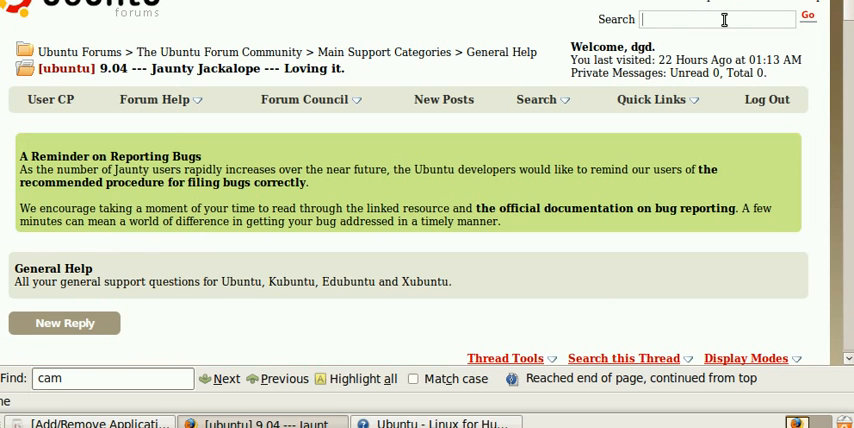
{"action": "type", "text": "Jaunty Jackalope cam"}
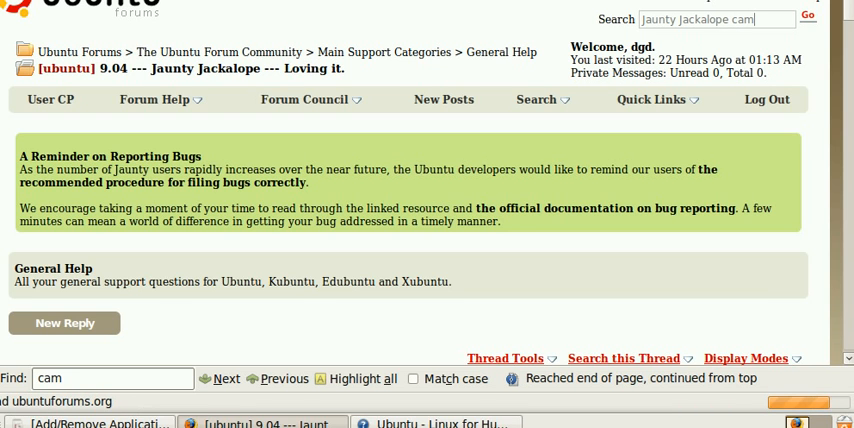
{"action": "left_click", "coordinate": [807, 18]}
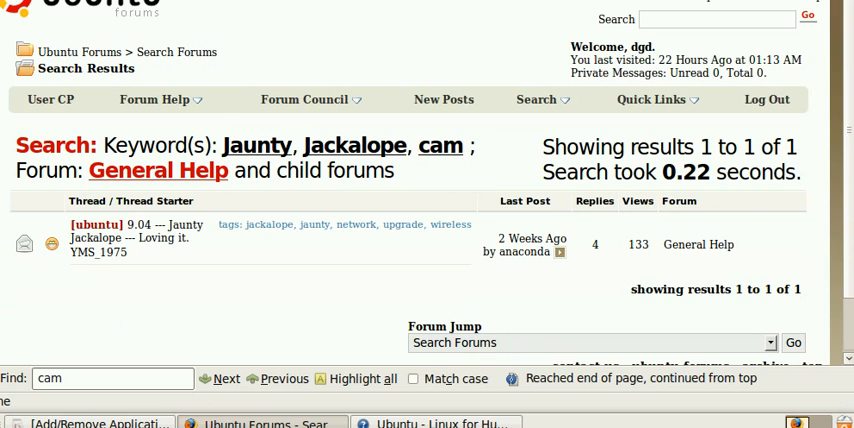
{"action": "scroll", "scroll_direction": "down", "scroll_amount": 3}
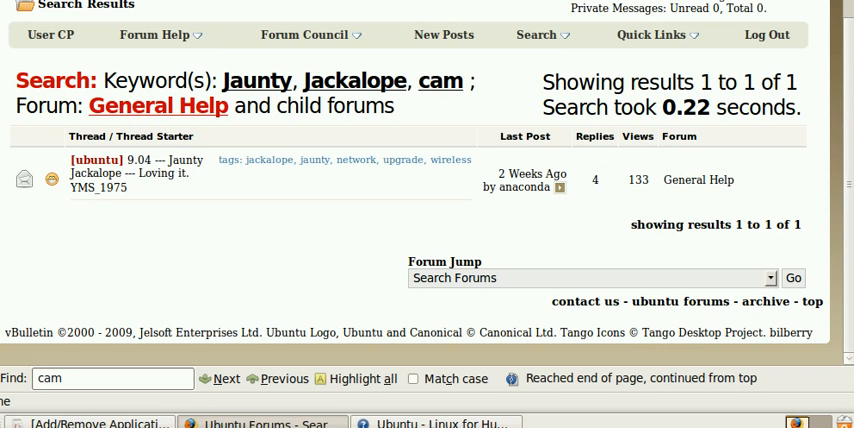
{"action": "mouse_move", "coordinate": [143, 167]}
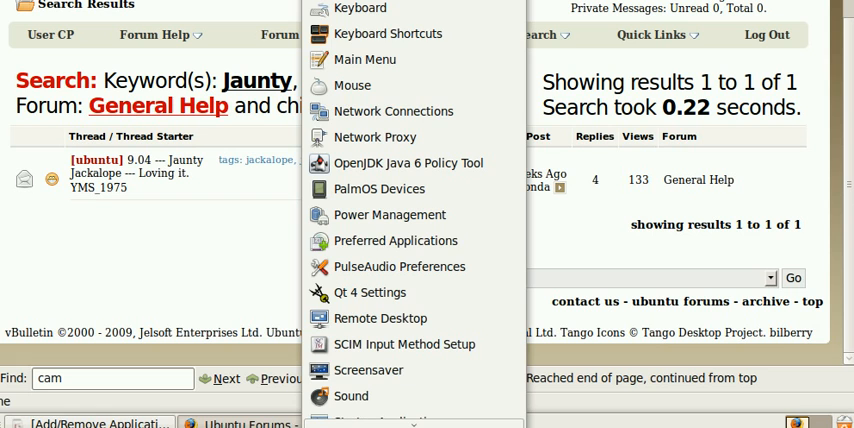
{"action": "mouse_move", "coordinate": [351, 396]}
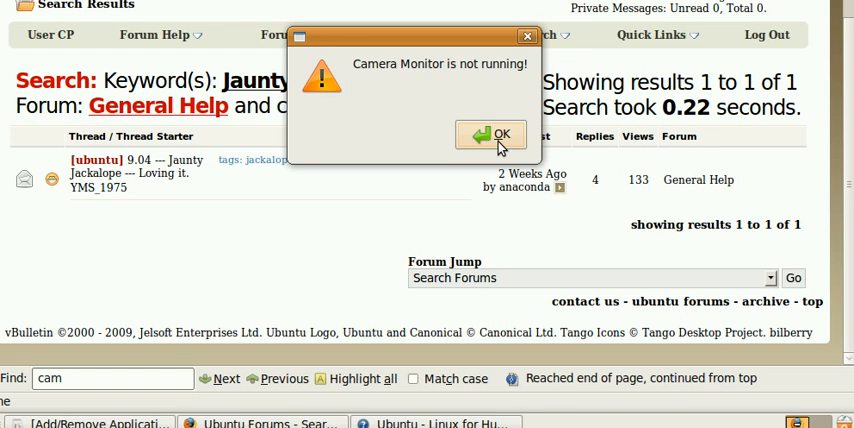
- Dismiss the 'Camera Monitor is not running!' warning to reach Camera Monitor Preferences
{"action": "left_click", "coordinate": [490, 135]}
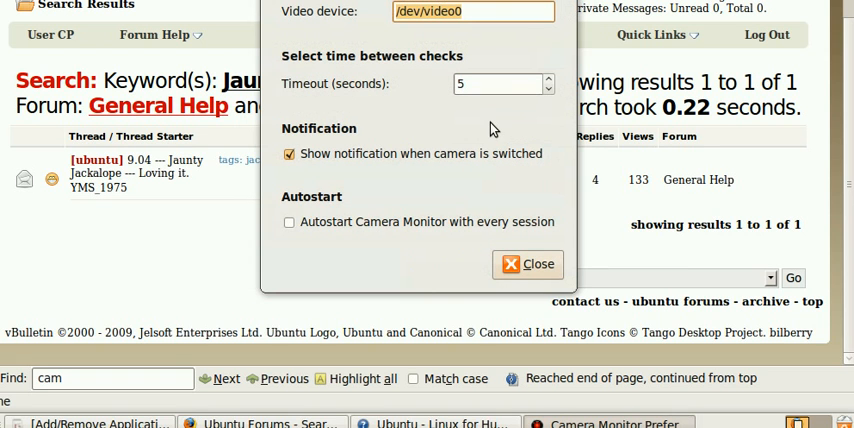
{"action": "mouse_move", "coordinate": [413, 104]}
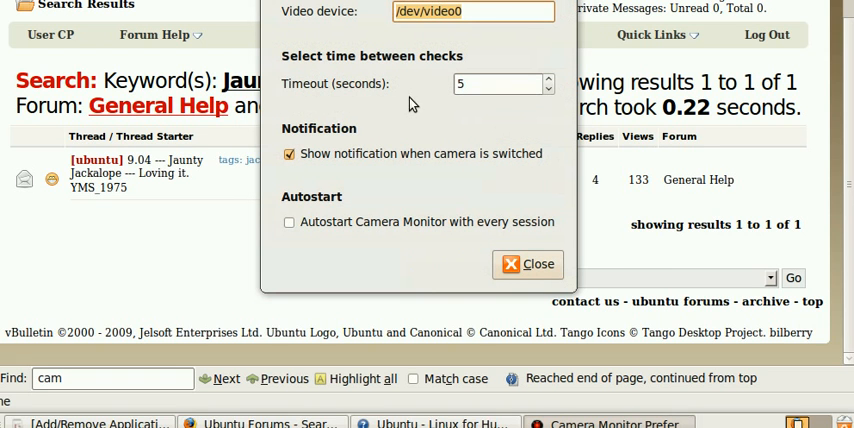
{"action": "mouse_move", "coordinate": [455, 177]}
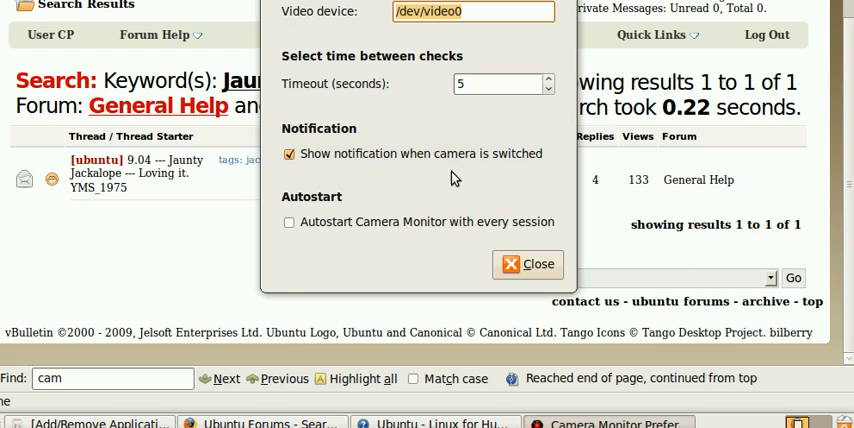
{"action": "mouse_move", "coordinate": [432, 199]}
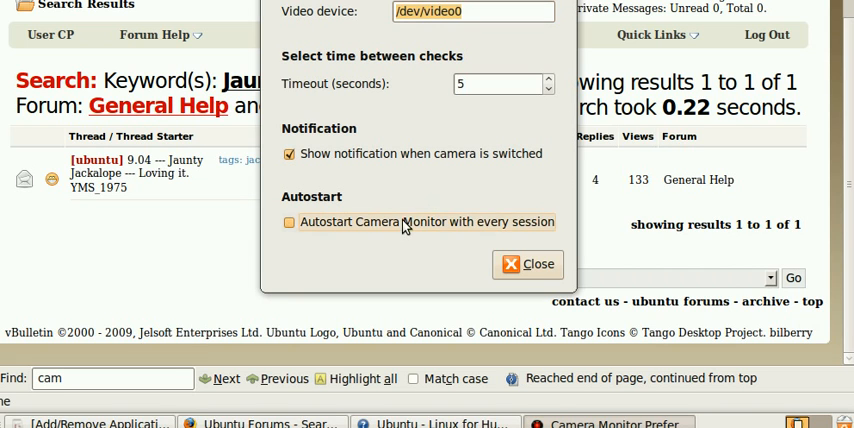
- Enable 'Autostart Camera Monitor with every session' and close Camera Monitor Preferences
{"action": "left_click", "coordinate": [289, 221]}
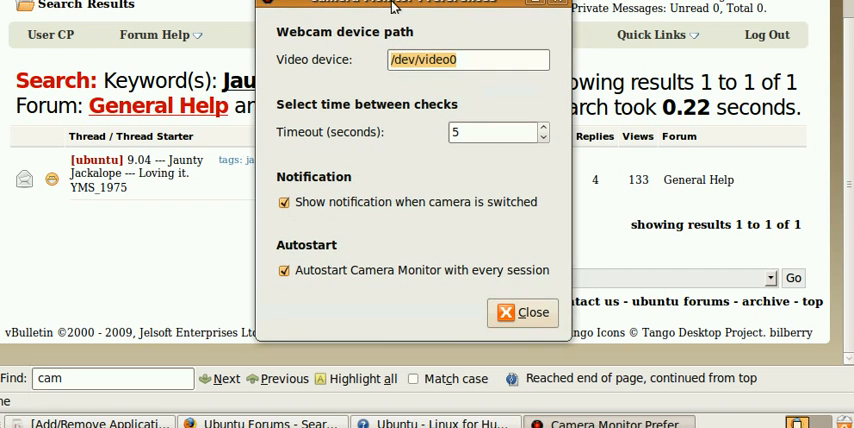
{"action": "left_click", "coordinate": [285, 270]}
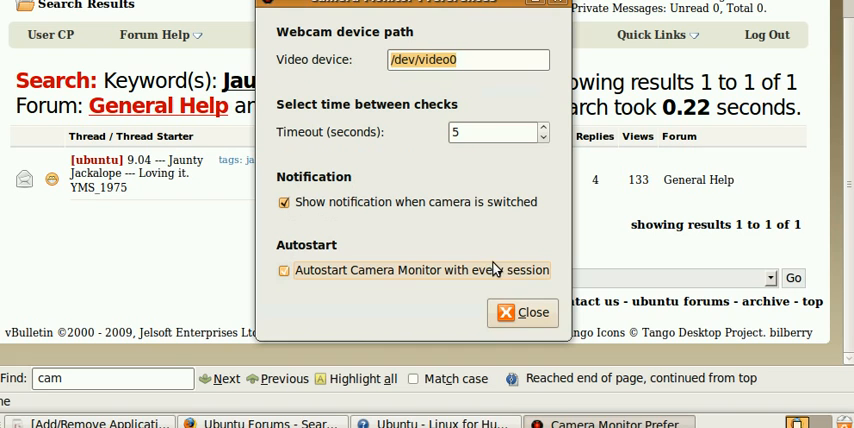
{"action": "left_click", "coordinate": [284, 270]}
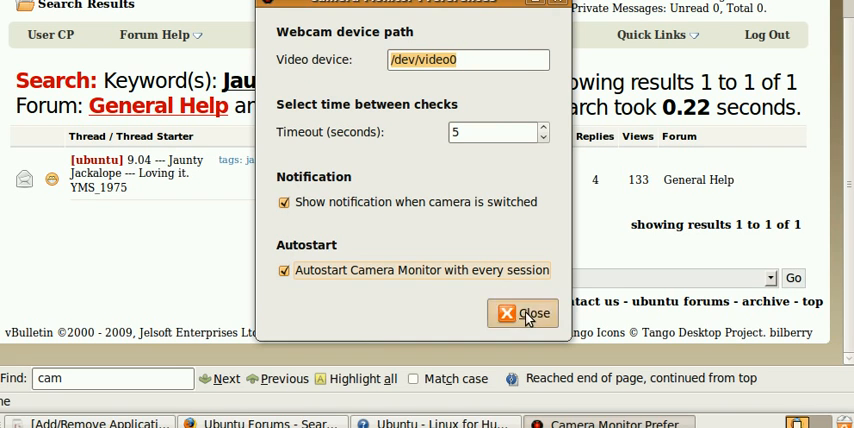
{"action": "left_click", "coordinate": [524, 313]}
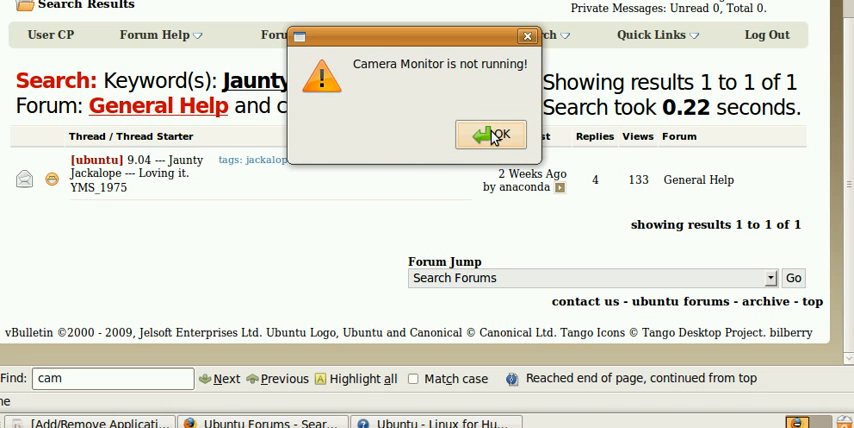
- Acknowledge the 'Camera Monitor is not running!' dialog with OK
{"action": "left_click", "coordinate": [490, 134]}
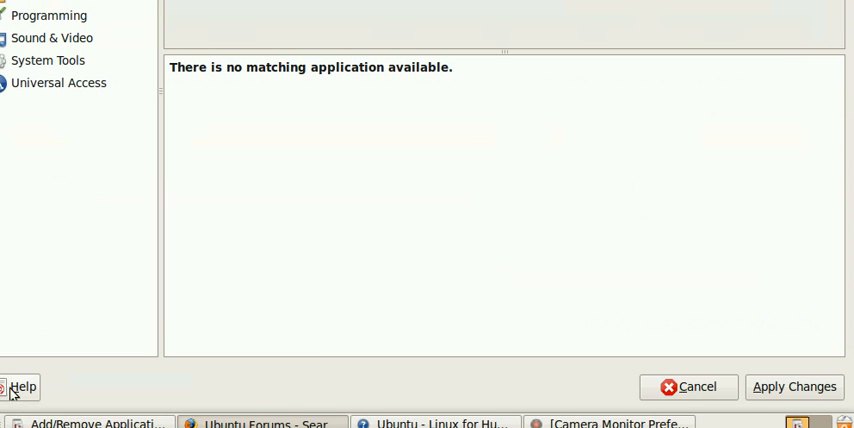
- Search Add/Remove Applications for the camera app, which reports no matching application
{"action": "left_click", "coordinate": [689, 387]}
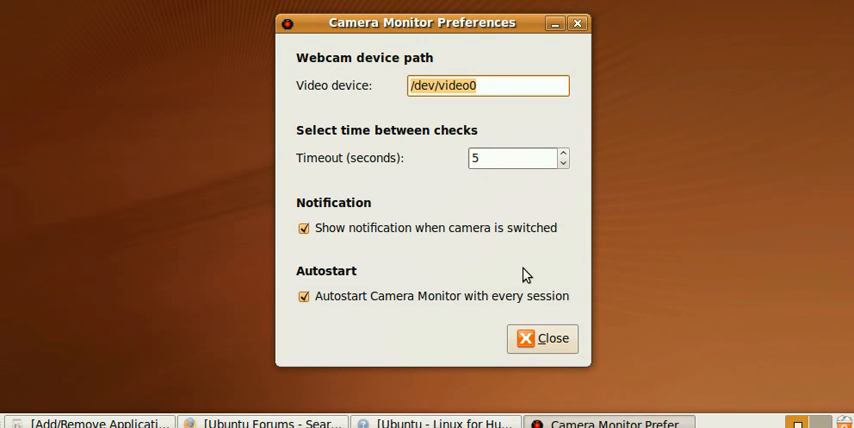
{"action": "mouse_move", "coordinate": [575, 330]}
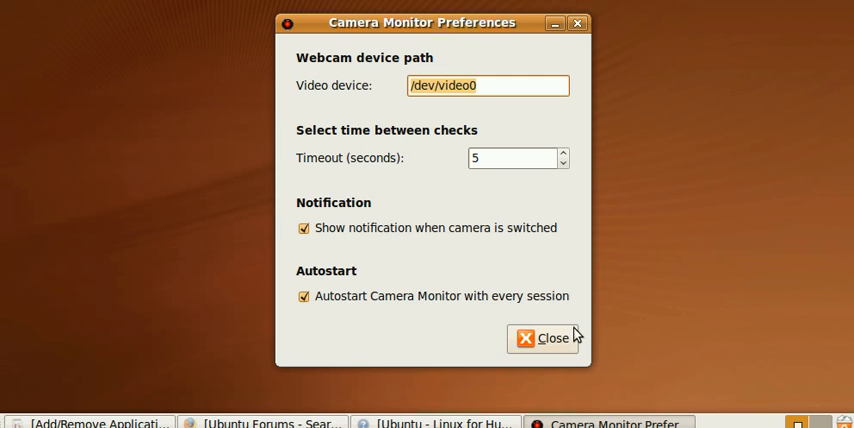
- Close Camera Monitor Preferences after confirming /dev/video0 and session autostart are set
{"action": "left_click", "coordinate": [543, 338]}
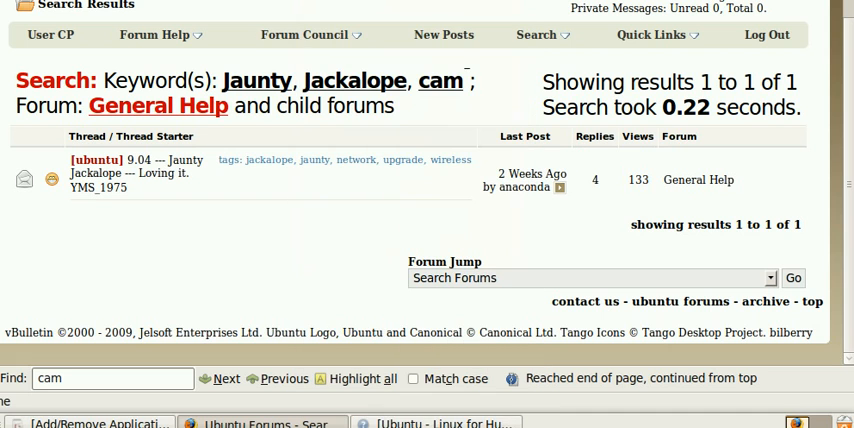
{"action": "mouse_move", "coordinate": [480, 128]}
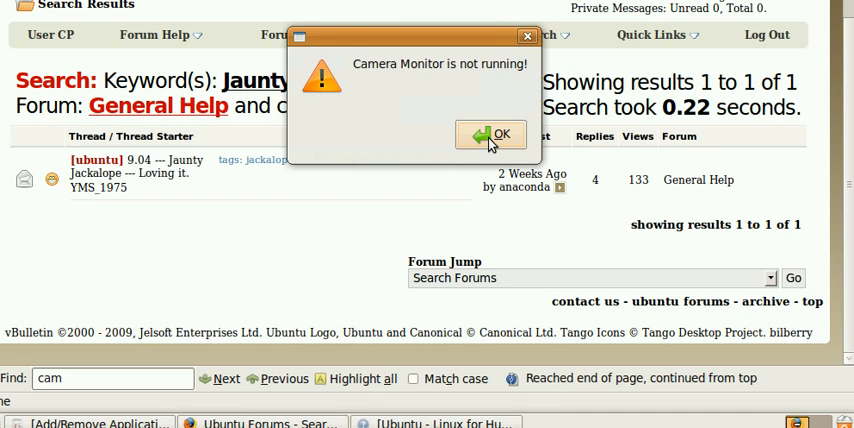
- Dismiss the 'Camera Monitor is not running!' warning again with OK
{"action": "left_click", "coordinate": [490, 134]}
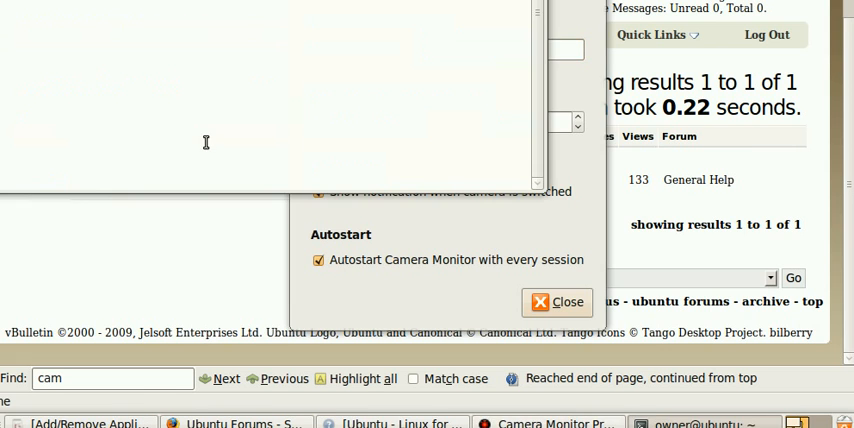
{"action": "mouse_move", "coordinate": [323, 118]}
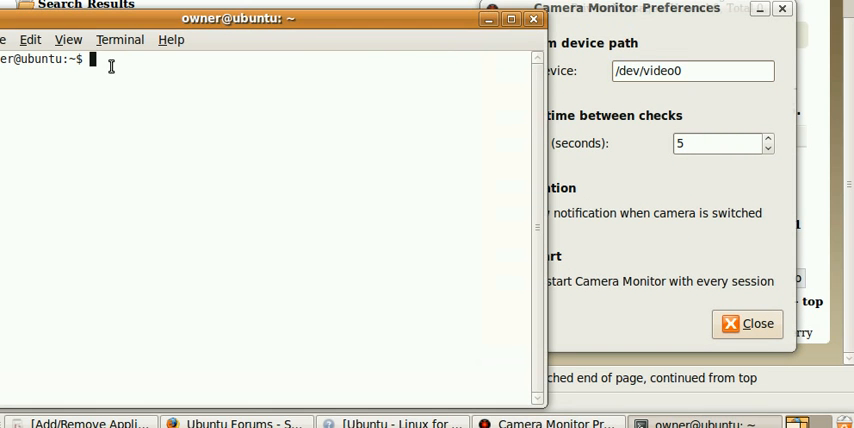
- Change into /dev, list its contents showing no video device, then try dmsg
{"action": "type", "text": "cd /"}
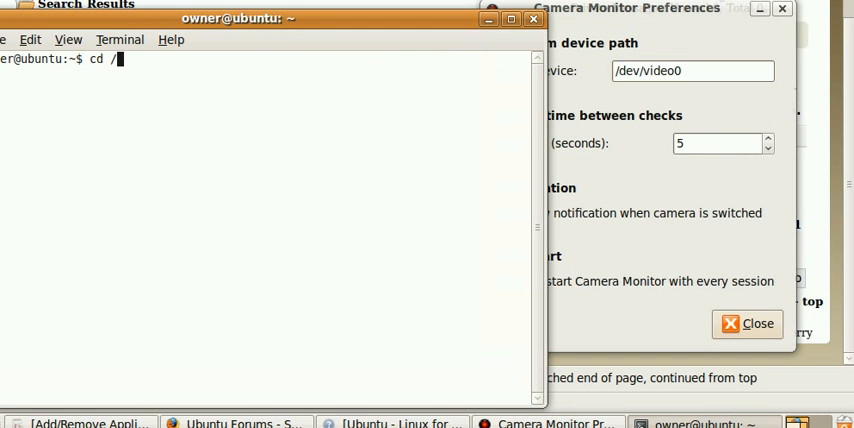
{"action": "type", "text": "dev/v"}
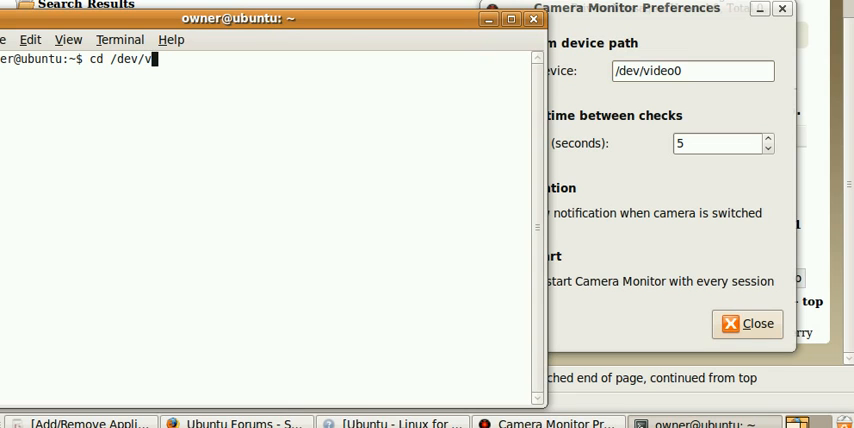
{"action": "type", "text": "i"}
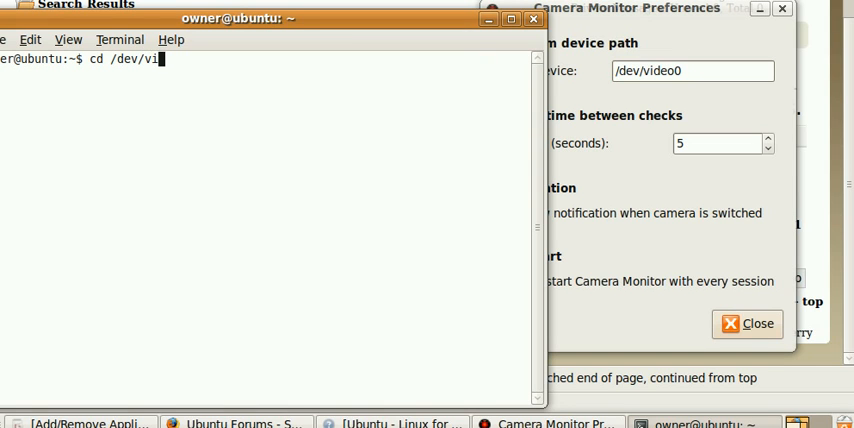
{"action": "key", "text": "Return"}
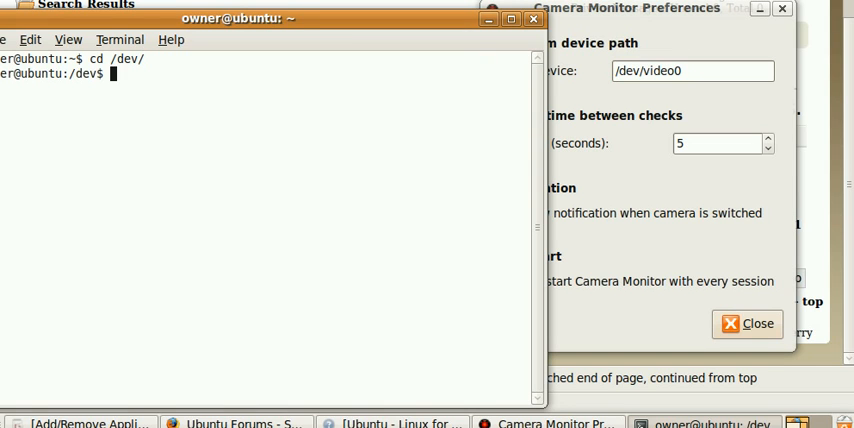
{"action": "key", "text": "Return"}
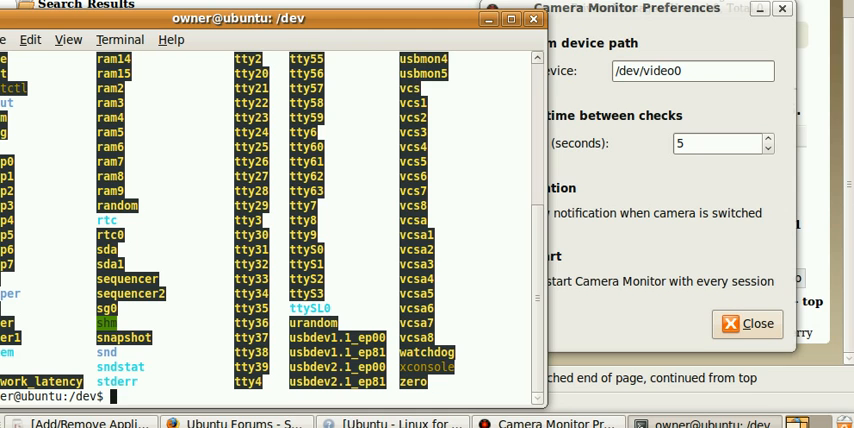
{"action": "scroll", "scroll_direction": "up", "scroll_amount": 3}
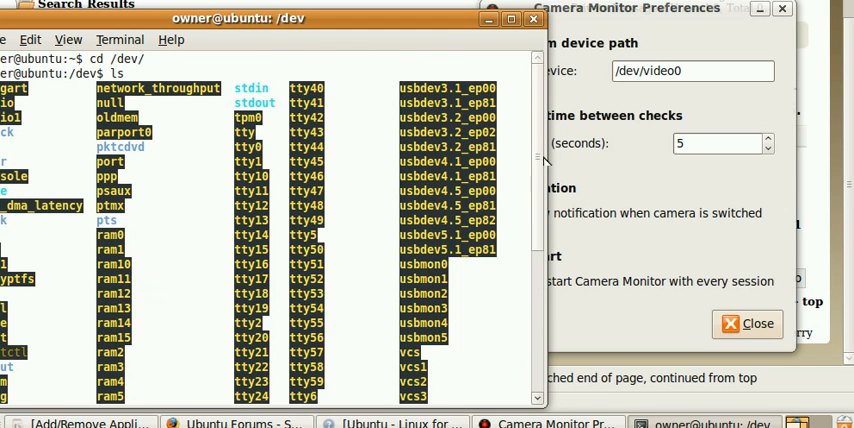
{"action": "scroll", "scroll_direction": "down", "scroll_amount": 3}
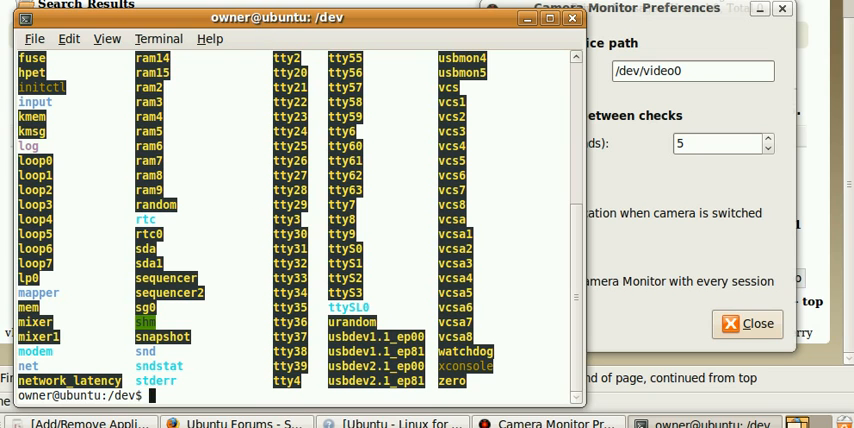
{"action": "type", "text": "dmsg"}
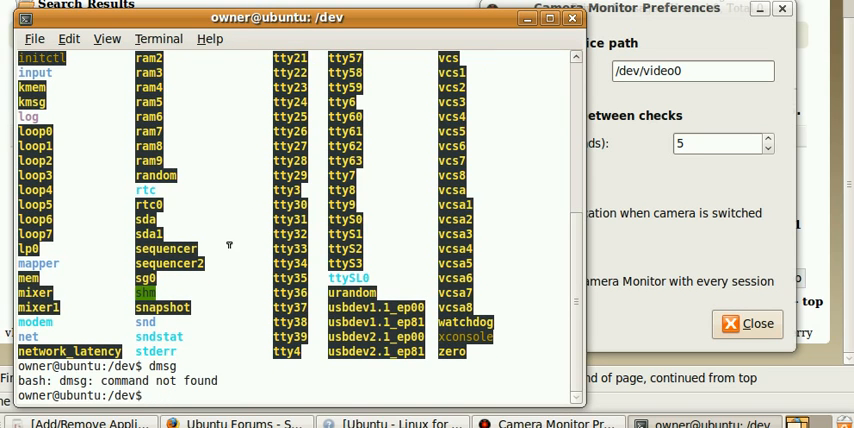
{"action": "mouse_move", "coordinate": [227, 207]}
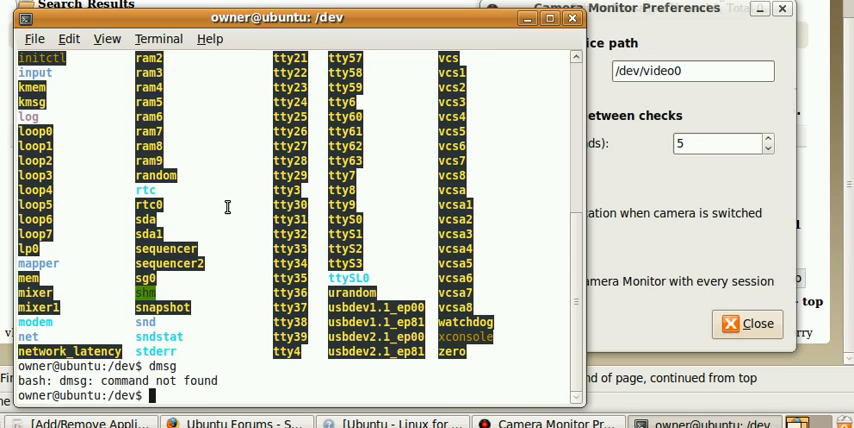
{"action": "mouse_move", "coordinate": [275, 120]}
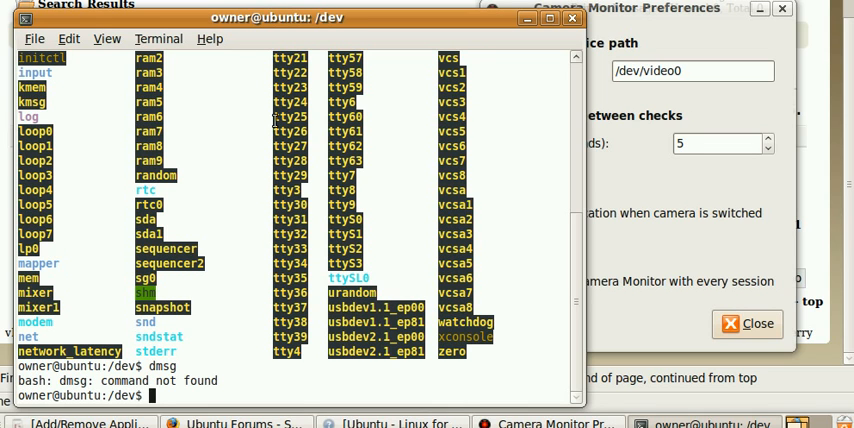